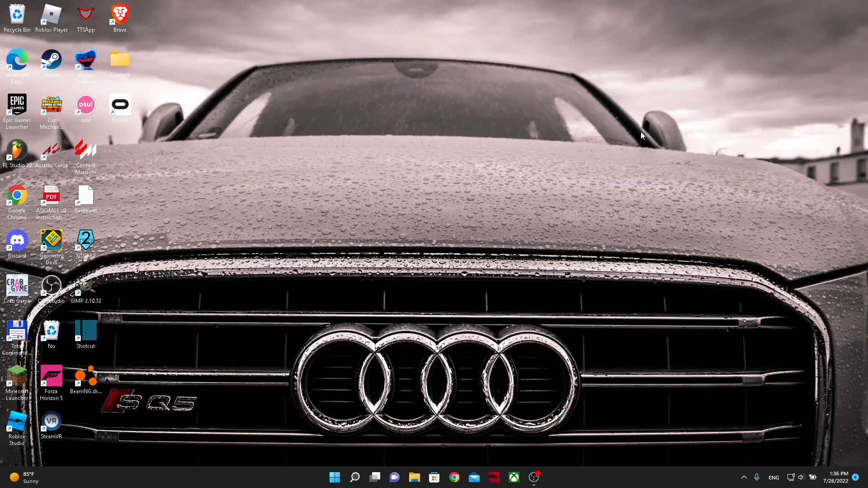
mouse_move(361, 187)
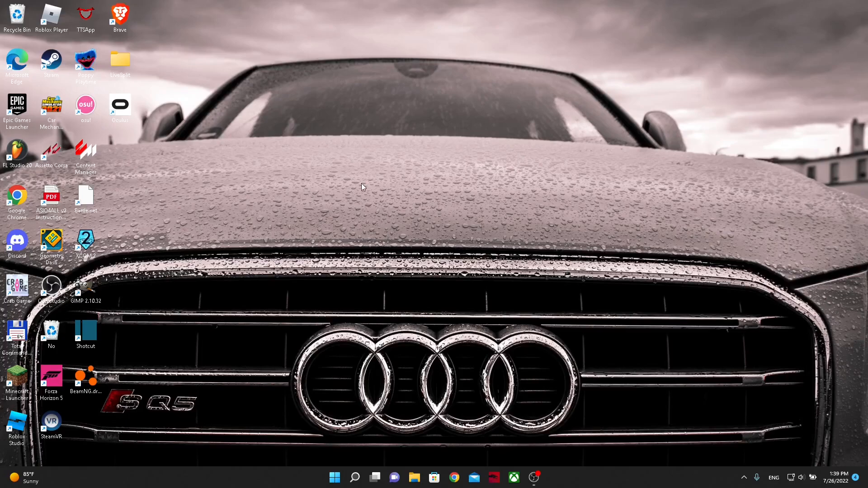
Launch Brave, search 'oculus app download' and open the Oculus Rift setup result.
click(119, 16)
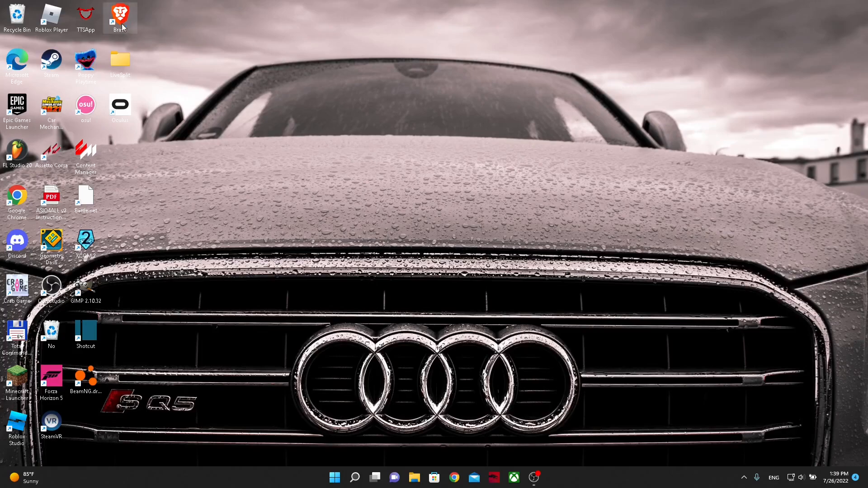
double_click(120, 18)
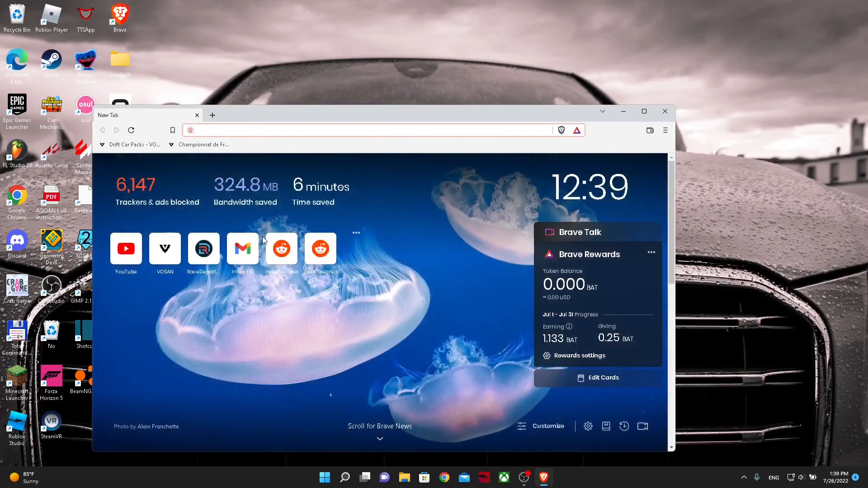
text(oculus app download)
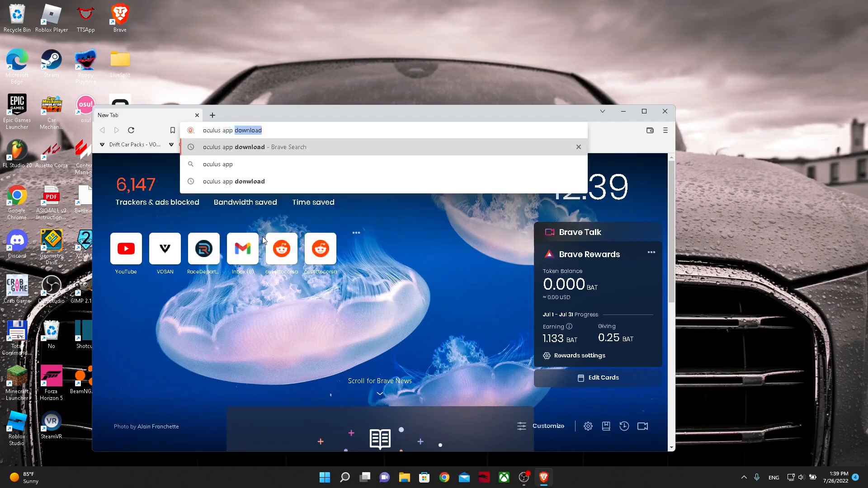
key(Enter)
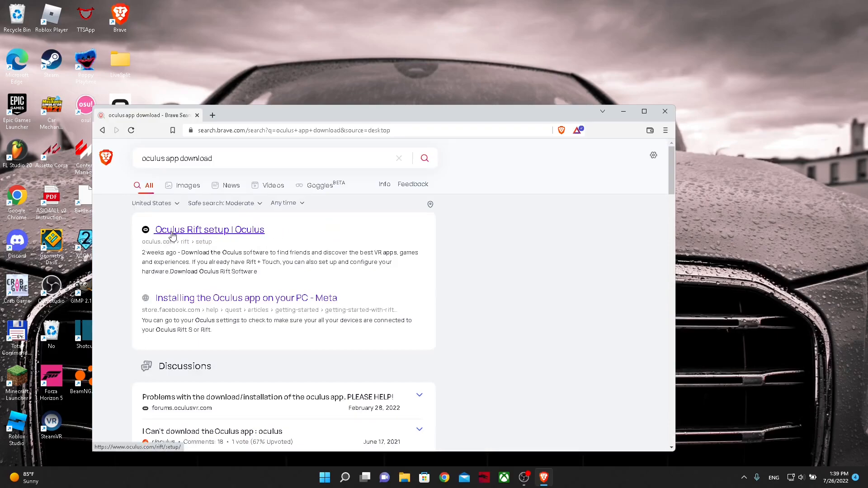
click(209, 229)
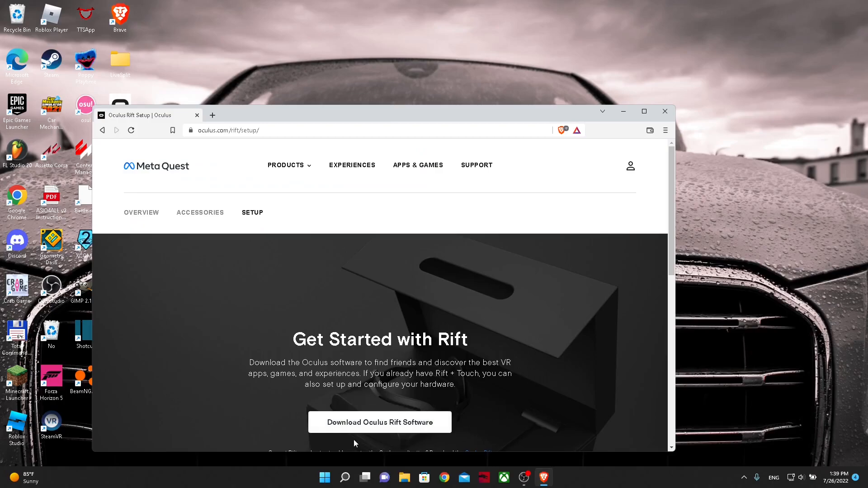
mouse_move(462, 446)
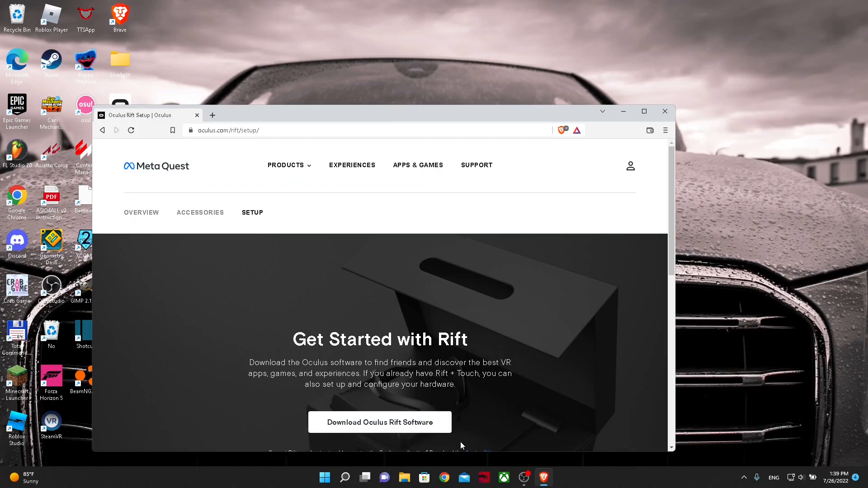
Start the Oculus Rift software download, then cancel saving the OculusSetup file.
click(380, 423)
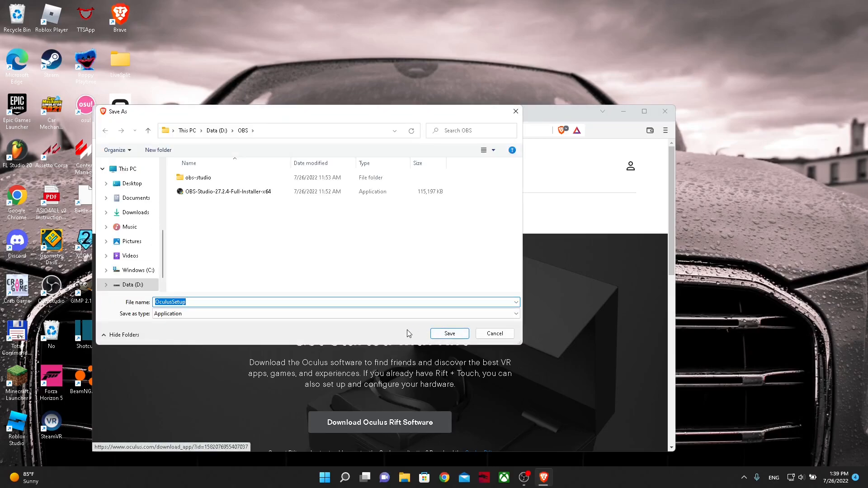
mouse_move(413, 338)
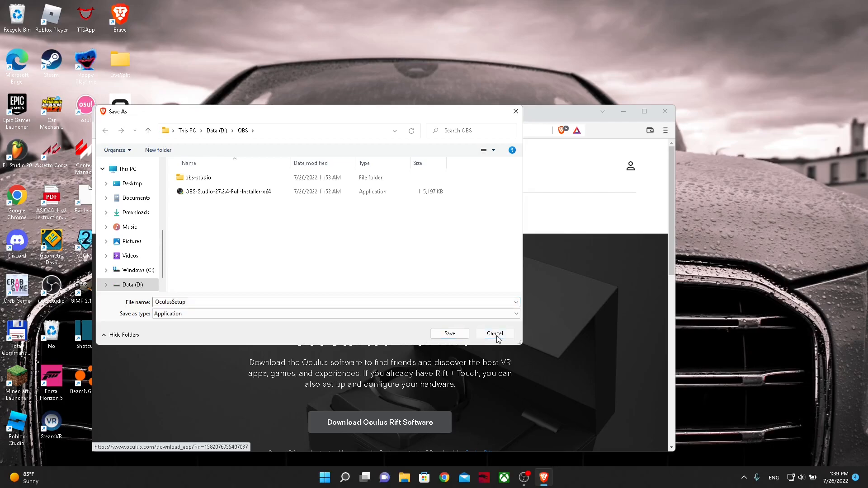
click(494, 334)
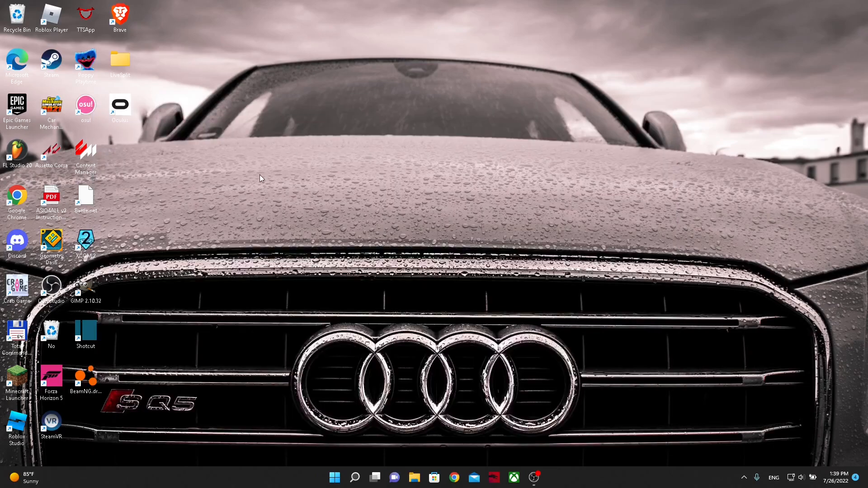
mouse_move(143, 141)
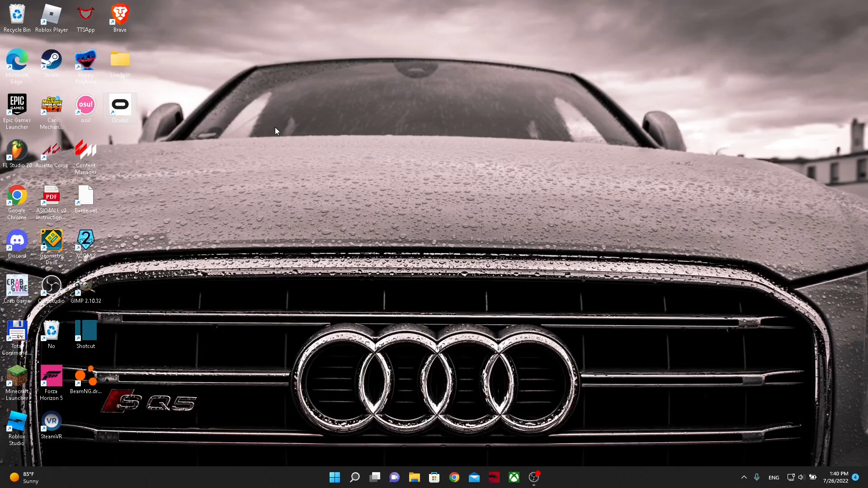
Launch the Oculus app from Windows search by typing 'oculus'.
click(334, 477)
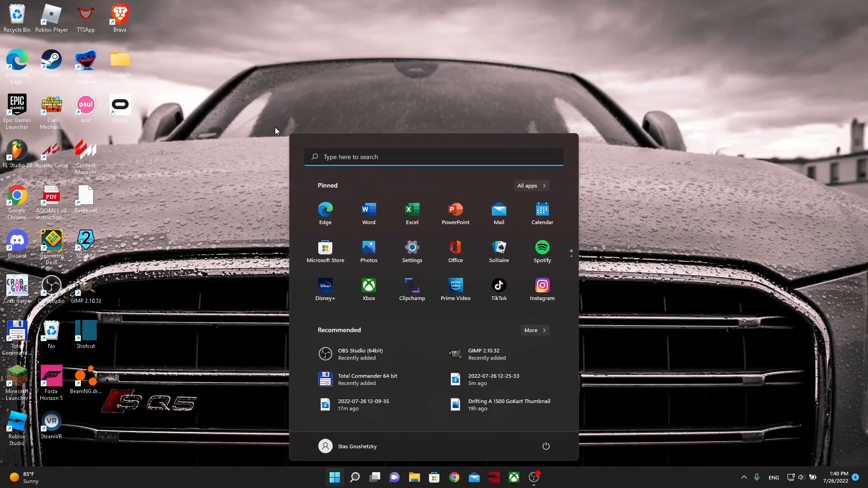
text(oculus)
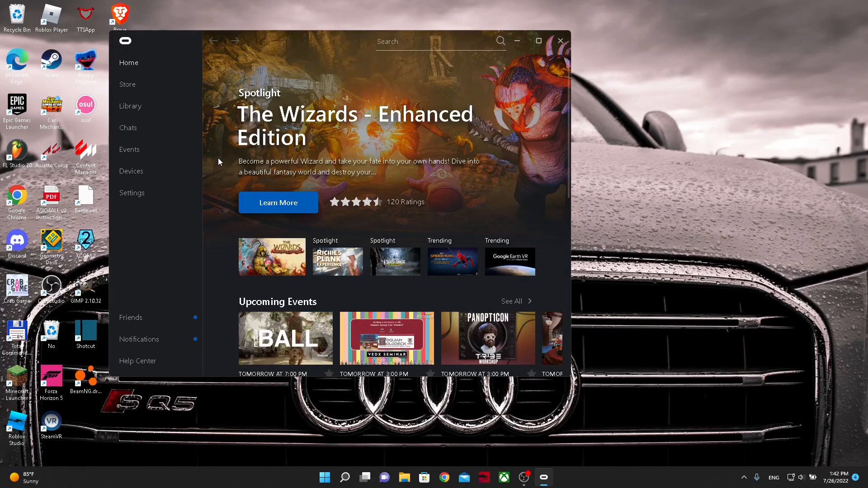
mouse_move(131, 171)
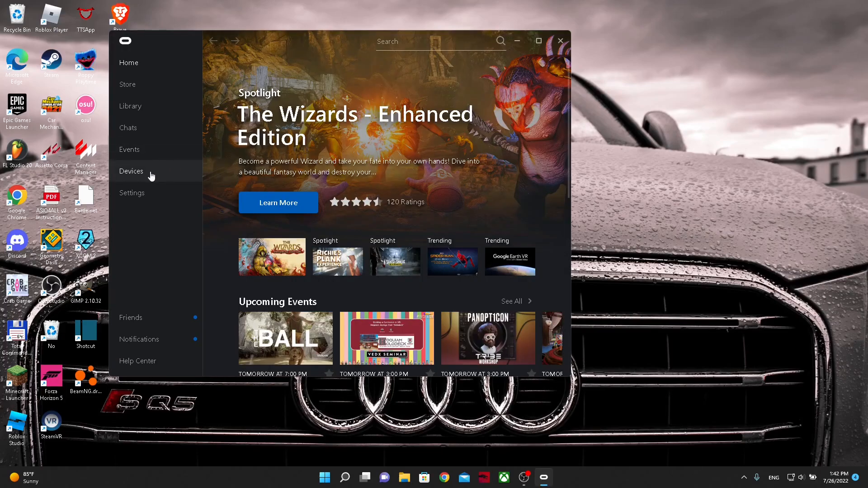
From Devices, add a new headset, choose Quest 2 and continue to connection methods.
click(131, 171)
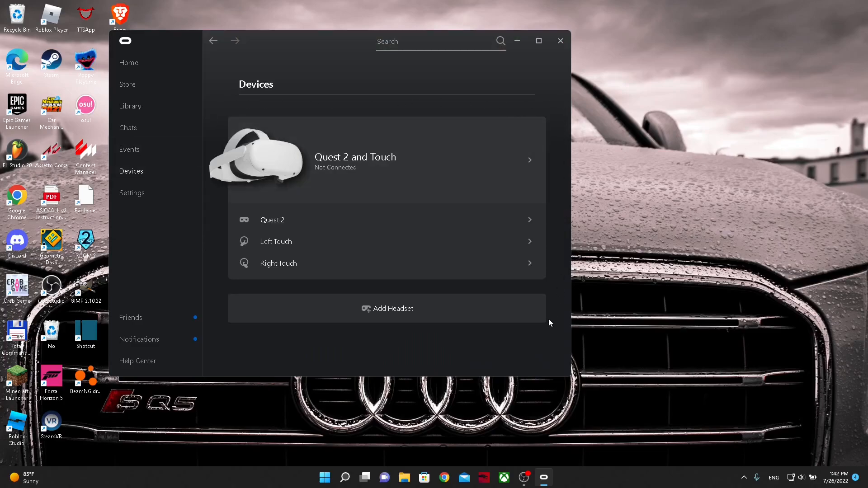
mouse_move(423, 321)
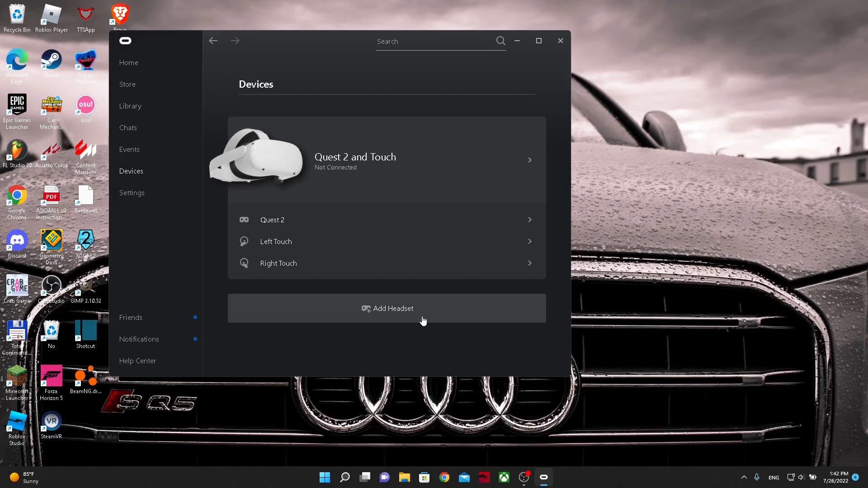
click(388, 308)
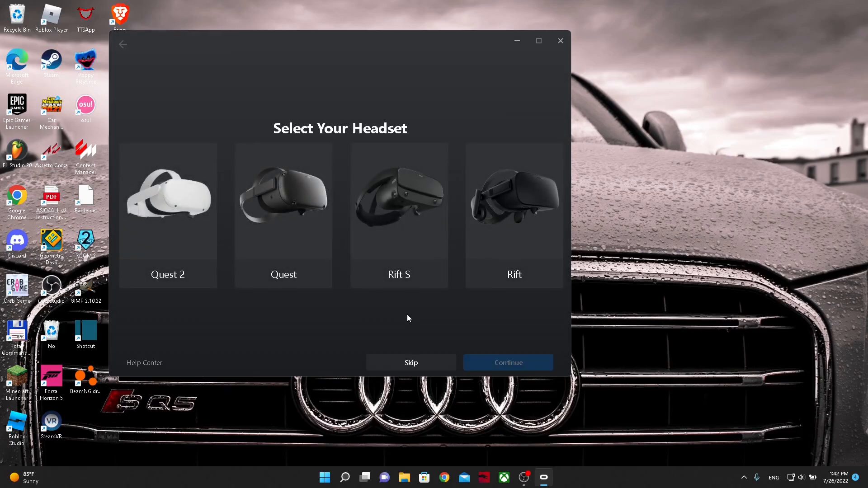
mouse_move(342, 326)
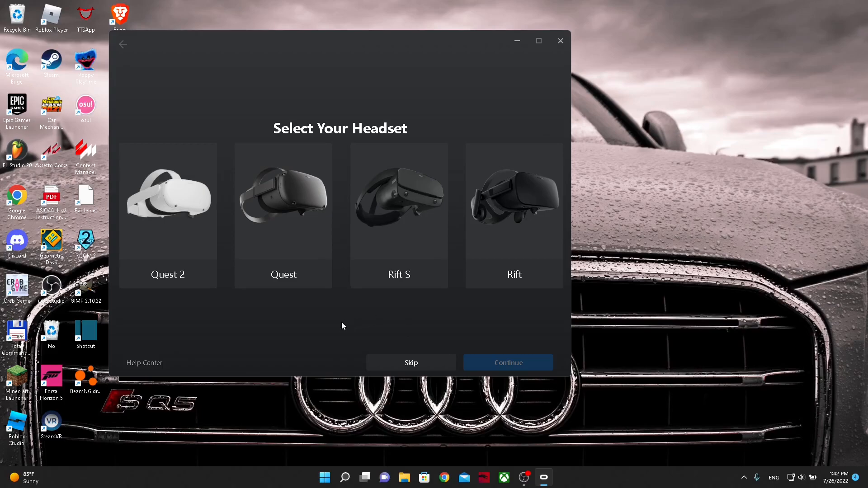
click(167, 216)
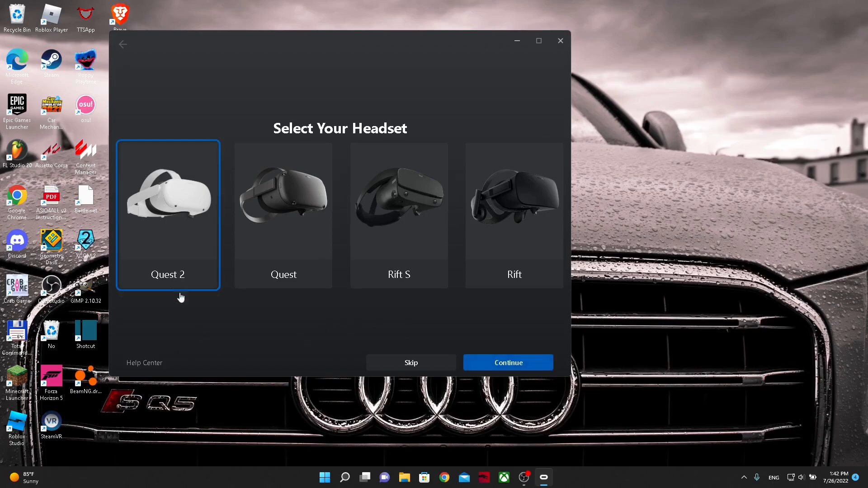
click(508, 362)
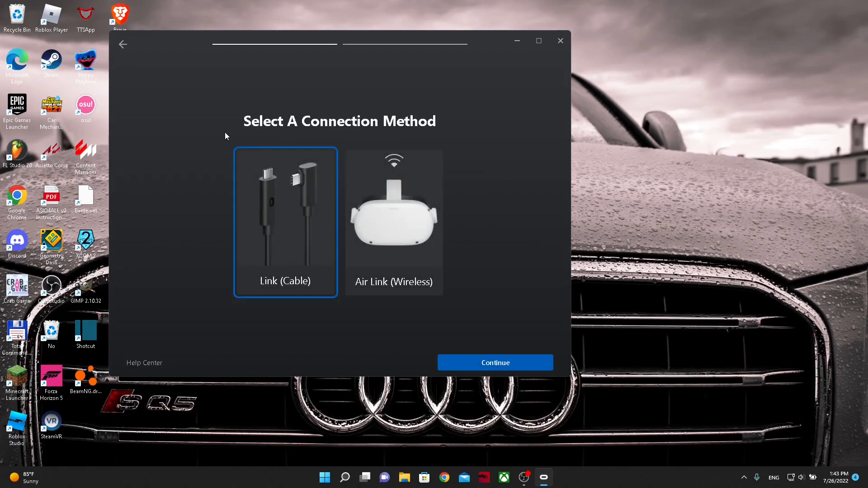
mouse_move(292, 322)
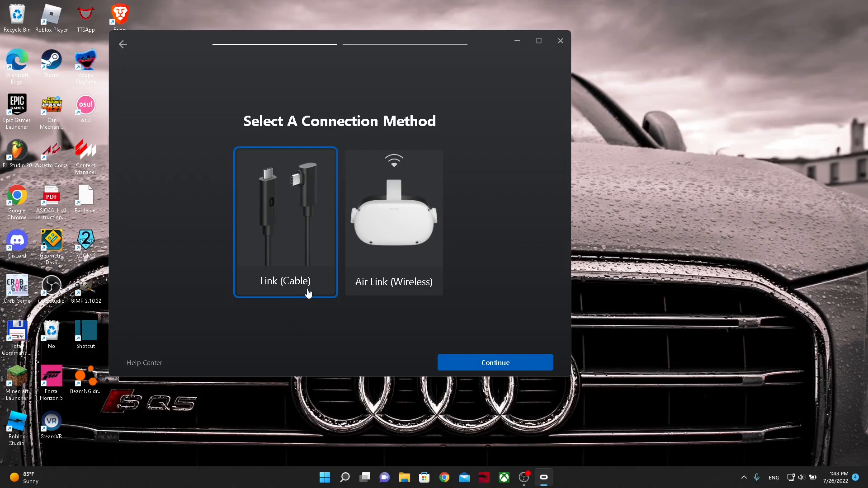
mouse_move(307, 293)
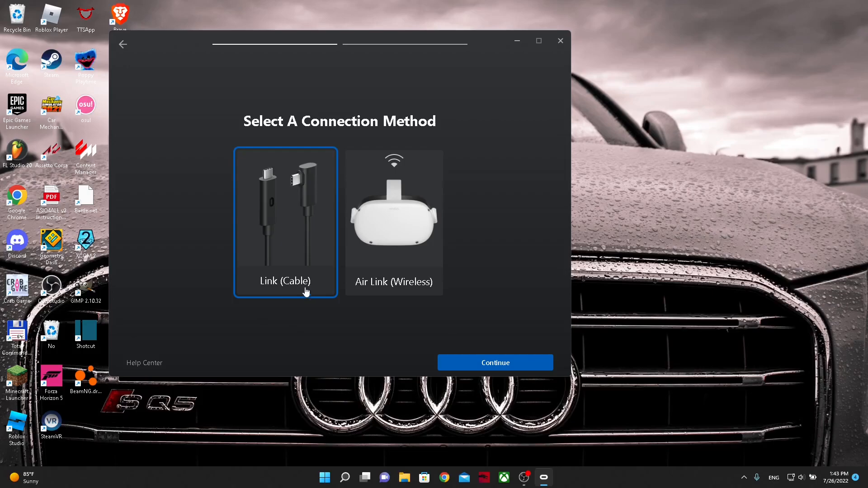
Select Link (Cable) as the Quest 2 connection method.
click(494, 362)
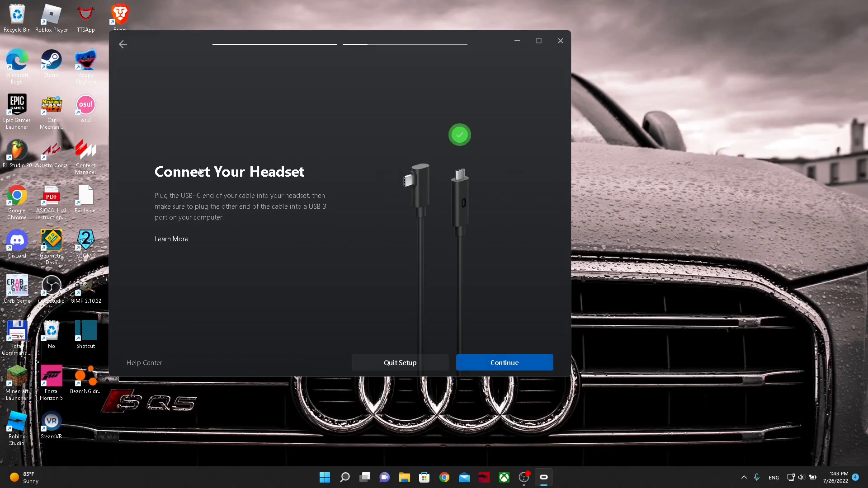
mouse_move(176, 300)
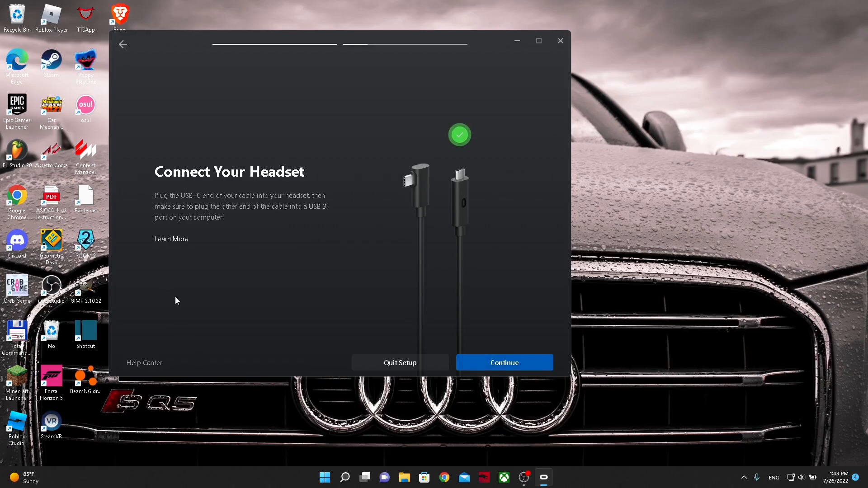
Continue to the Connect Your Headset step and let the cable be detected.
click(504, 362)
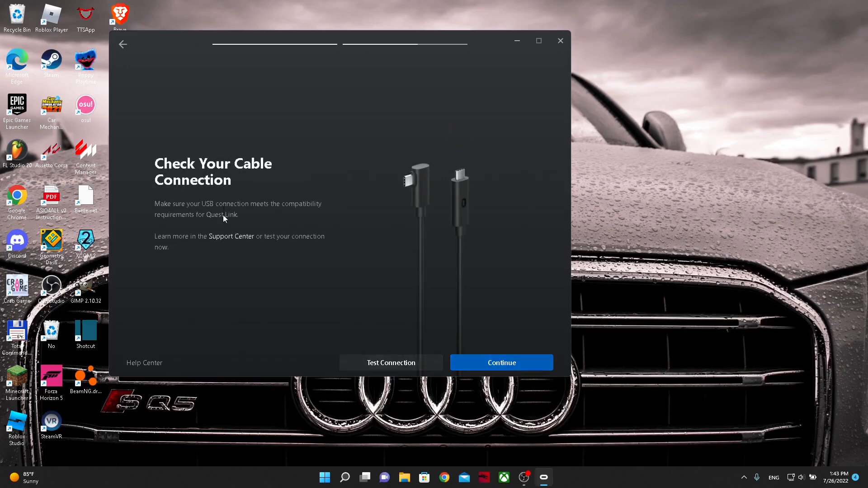
Complete Quest Link setup, confirm Quest 2 shows Connected under Devices, and close the Oculus app.
click(500, 363)
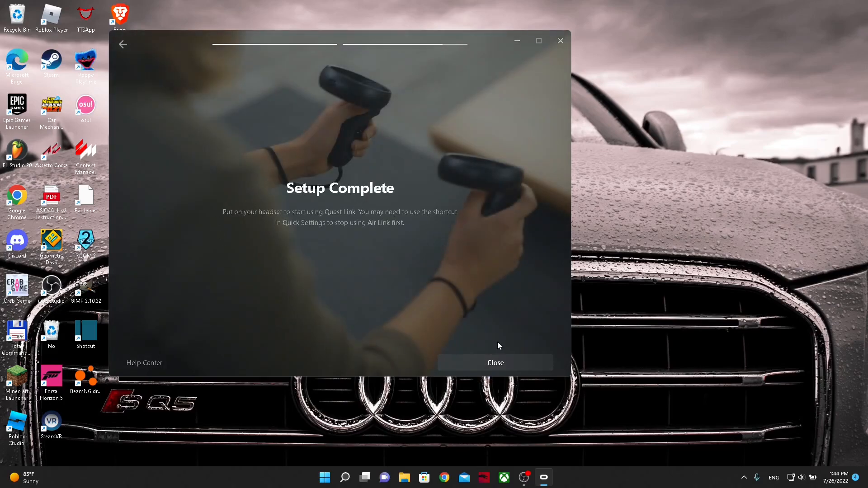
click(495, 362)
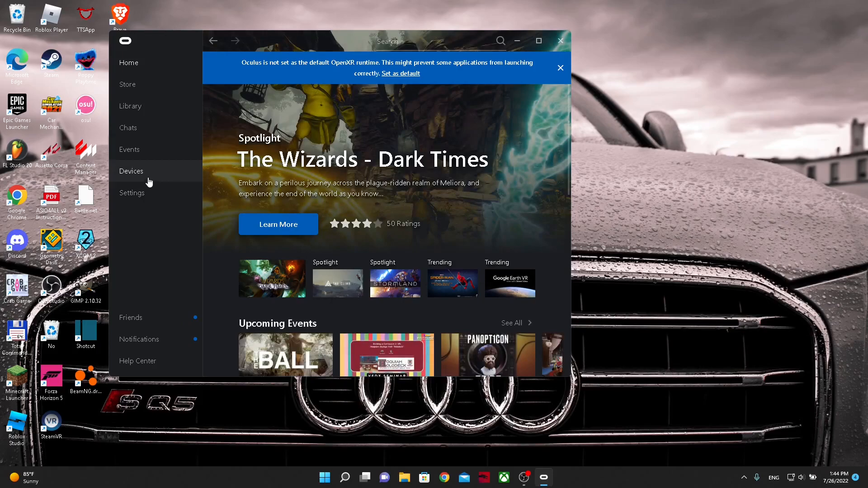
click(131, 171)
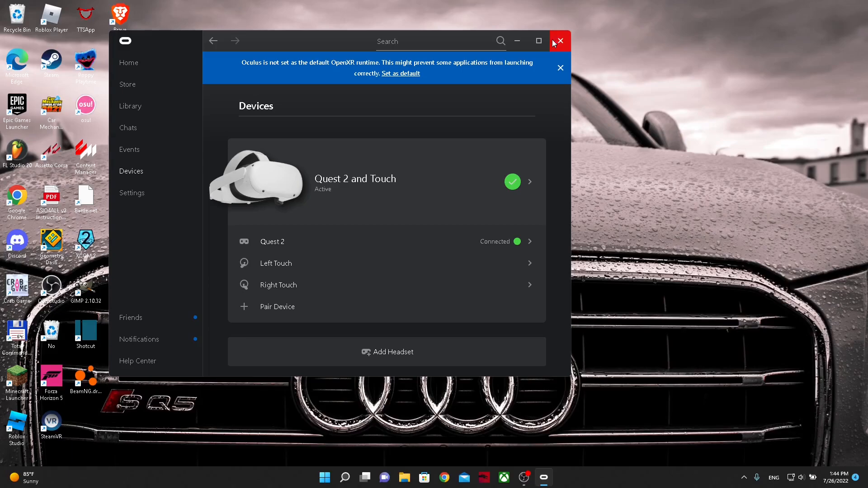
mouse_move(521, 77)
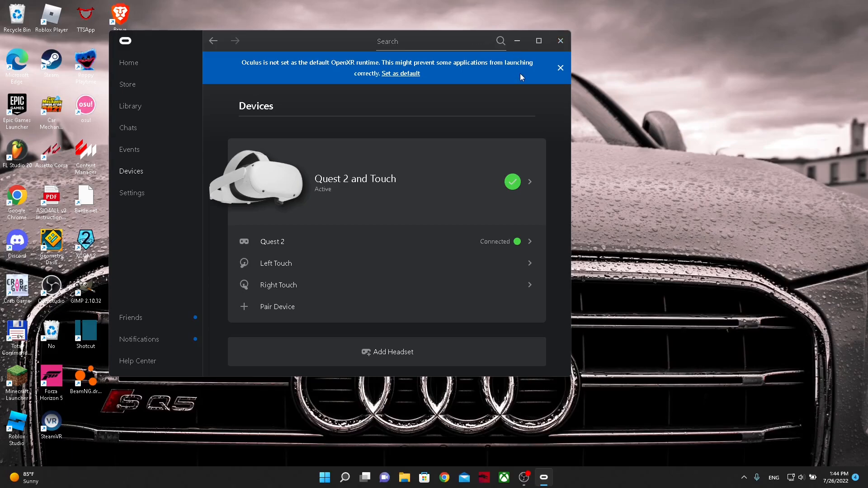
click(560, 41)
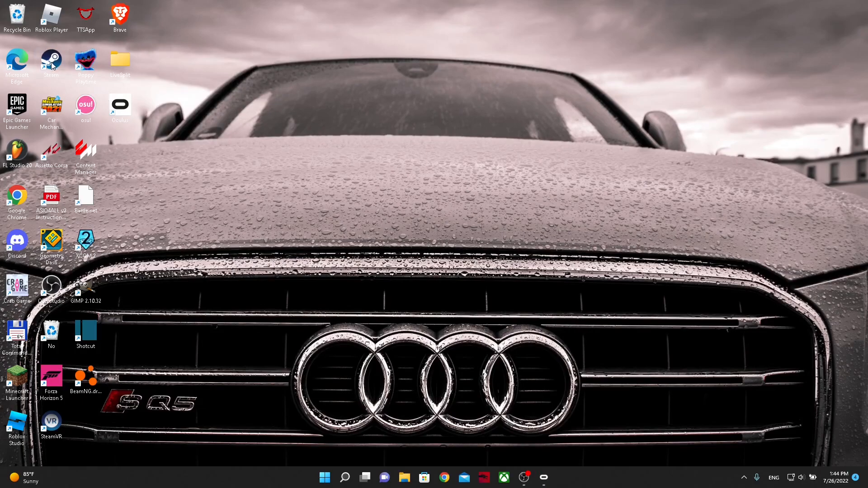
In Steam, search the store for SteamVR and go to its library entry via Play Now.
click(553, 478)
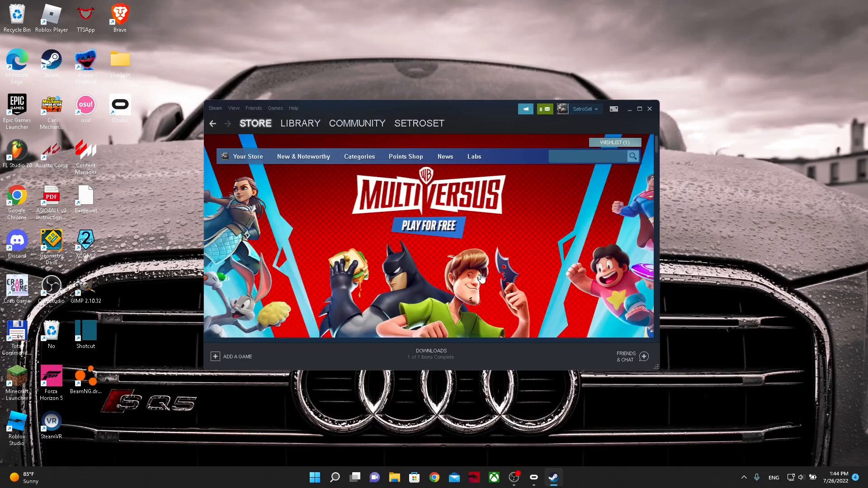
text(SteamVR)
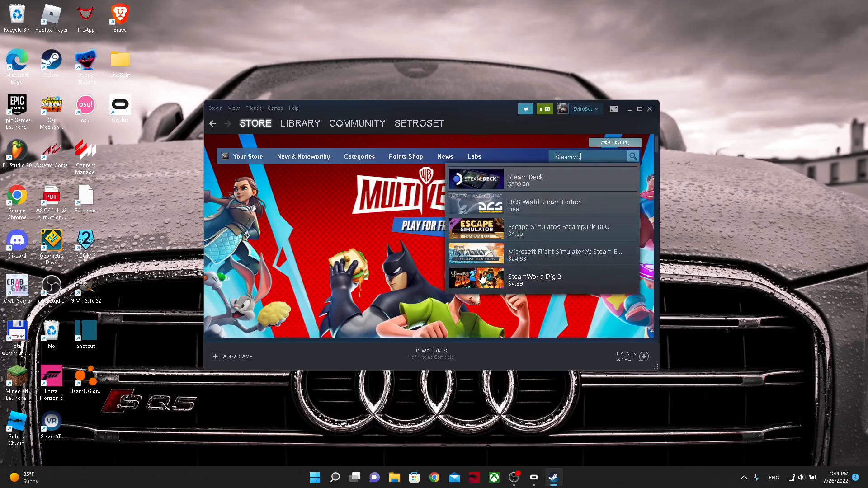
text(SteamVR)
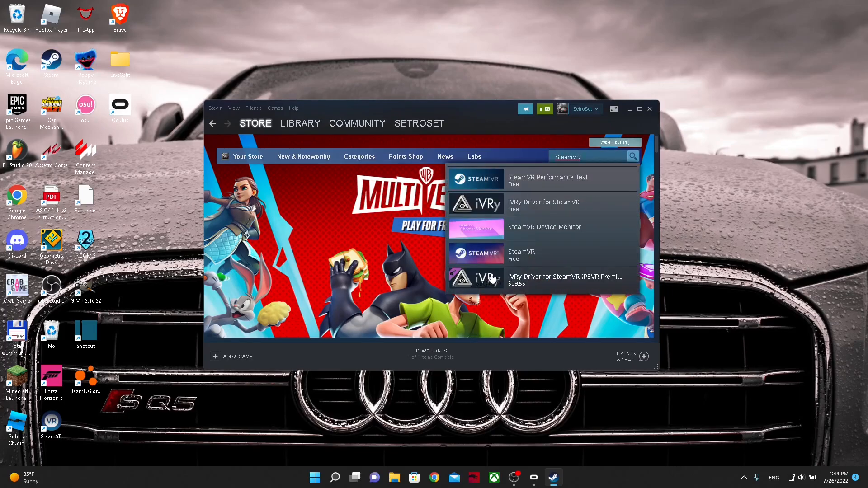
mouse_move(527, 256)
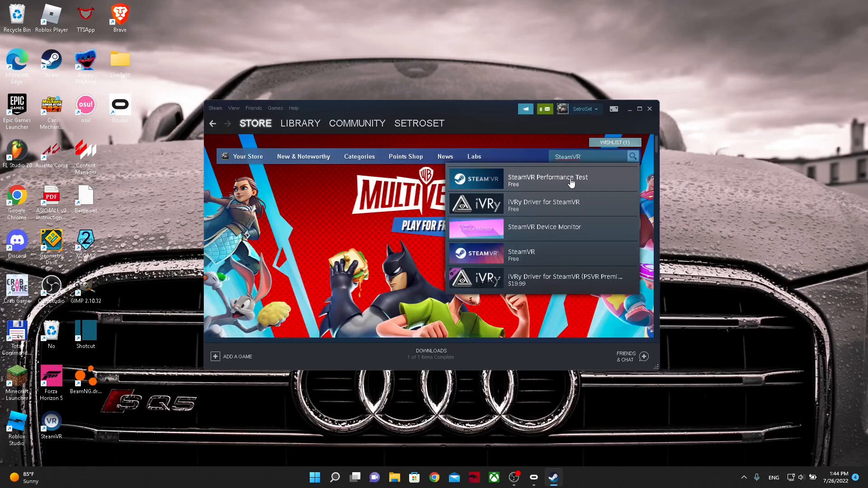
mouse_move(529, 255)
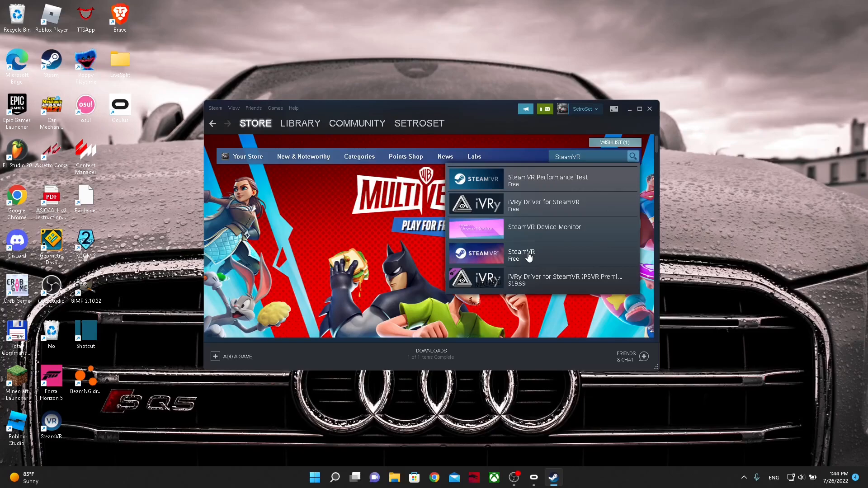
click(521, 255)
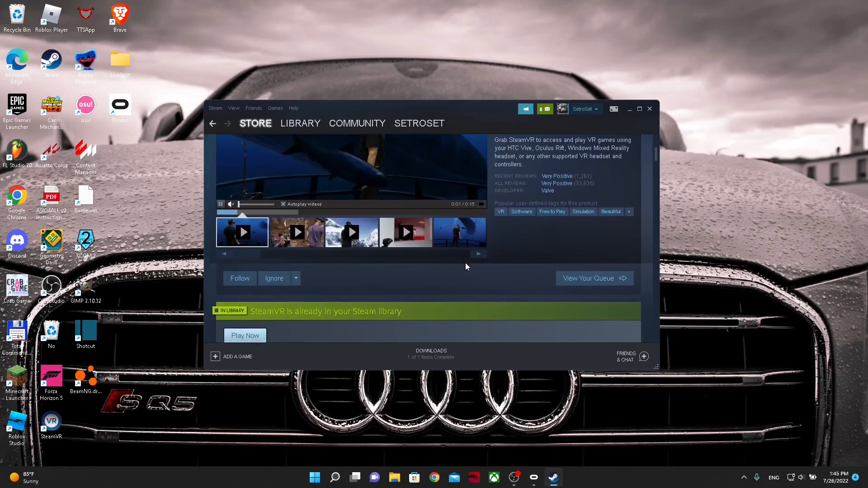
scroll(down, 3)
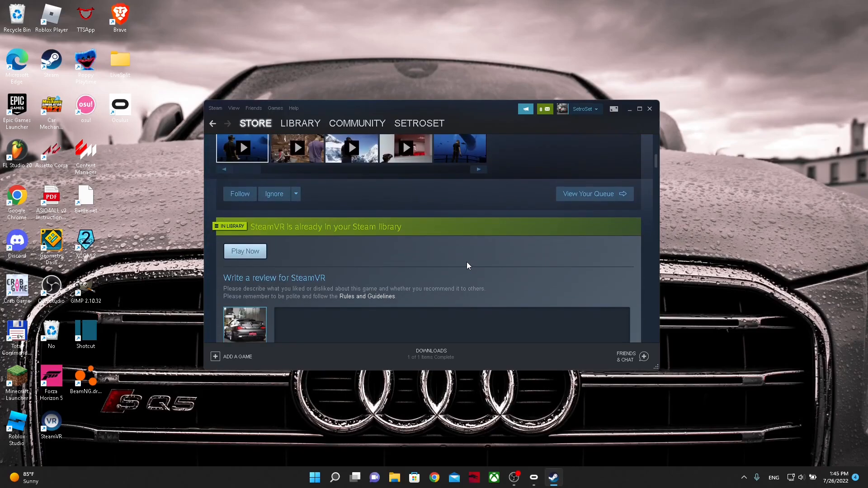
mouse_move(487, 238)
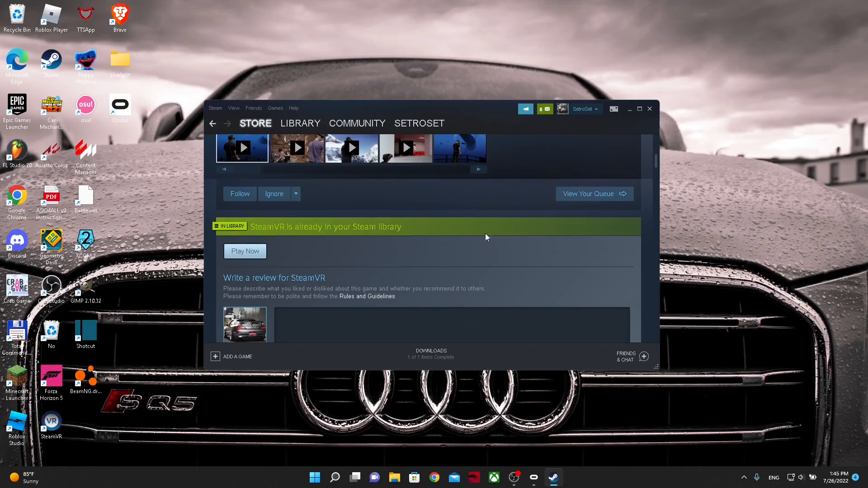
mouse_move(246, 250)
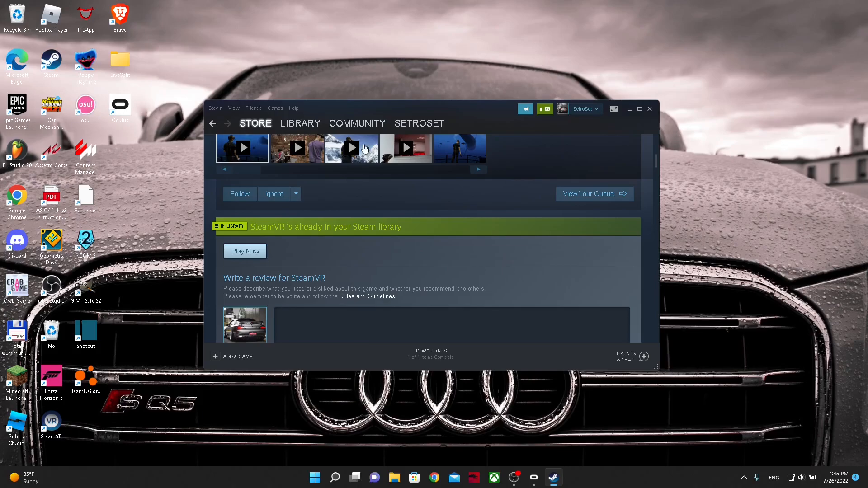
click(301, 123)
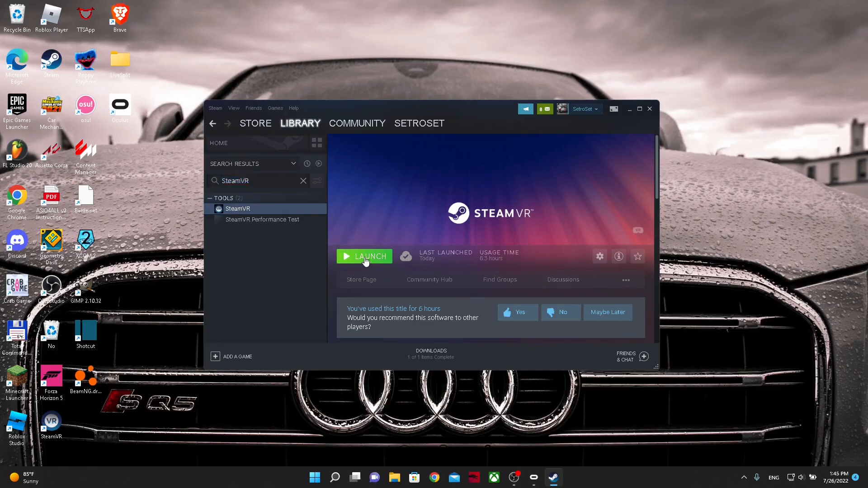
Launch SteamVR from its library page and wait for the status window.
click(365, 256)
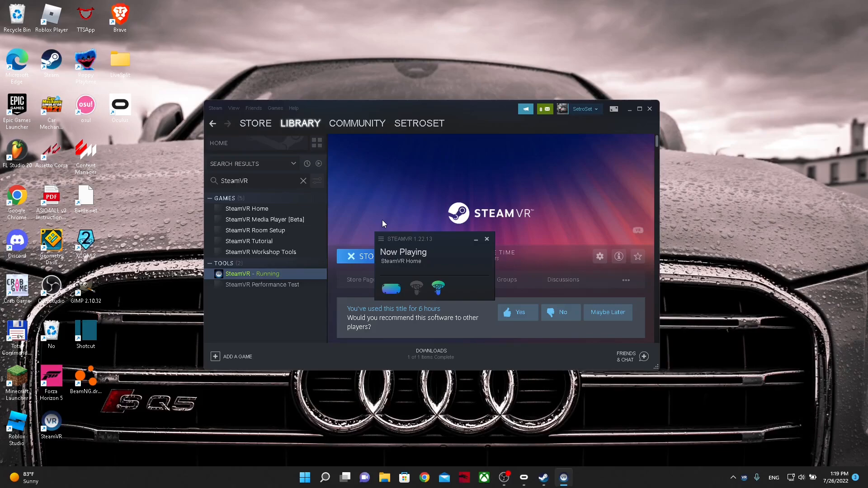
mouse_move(85, 152)
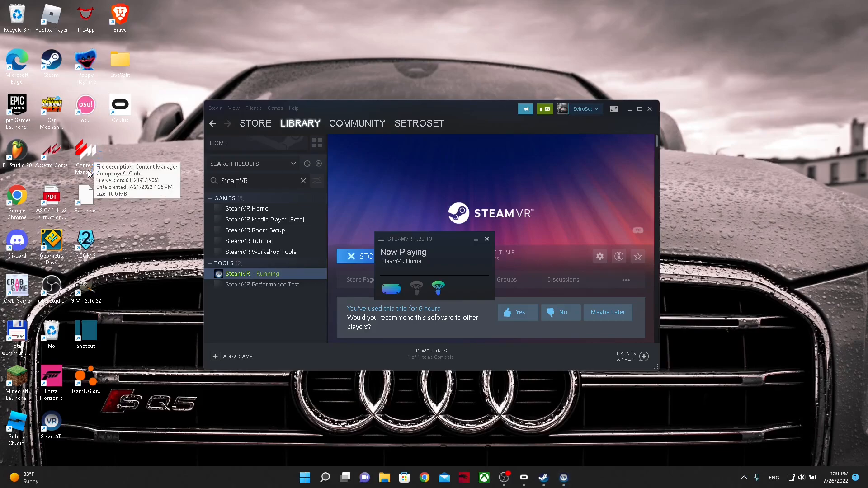
mouse_move(39, 164)
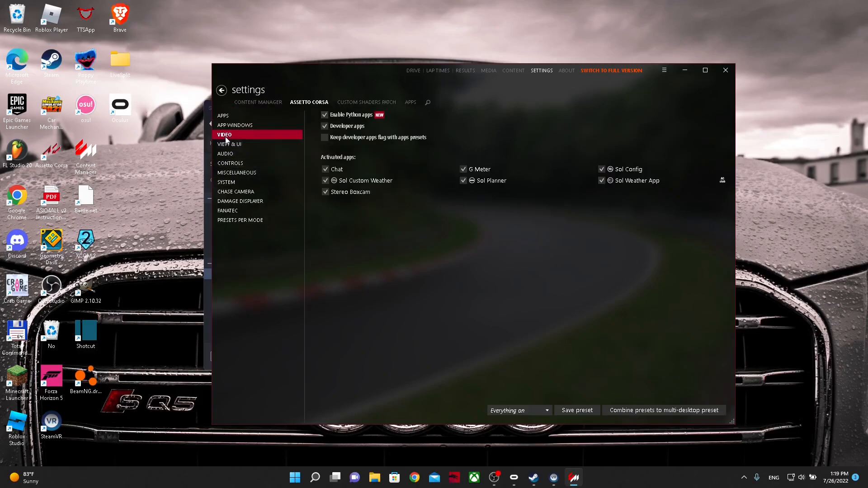
Set Video rendering mode to Oculus Rift, then start the drive with Go!
click(224, 134)
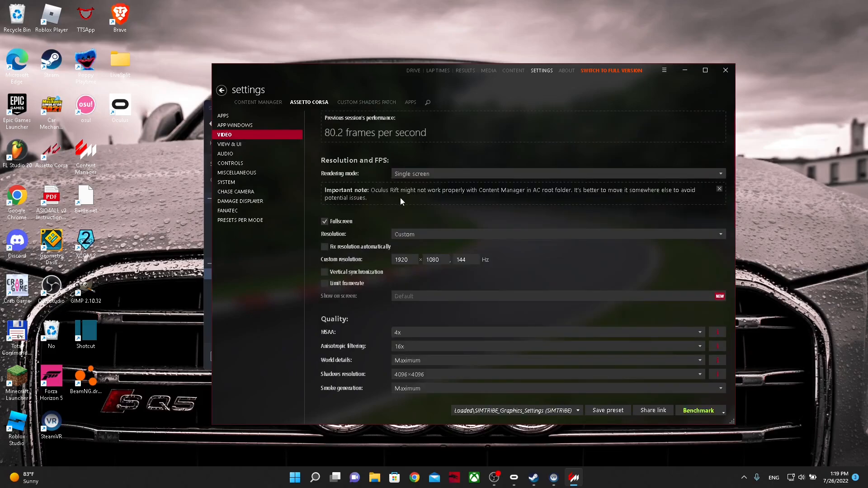
click(557, 174)
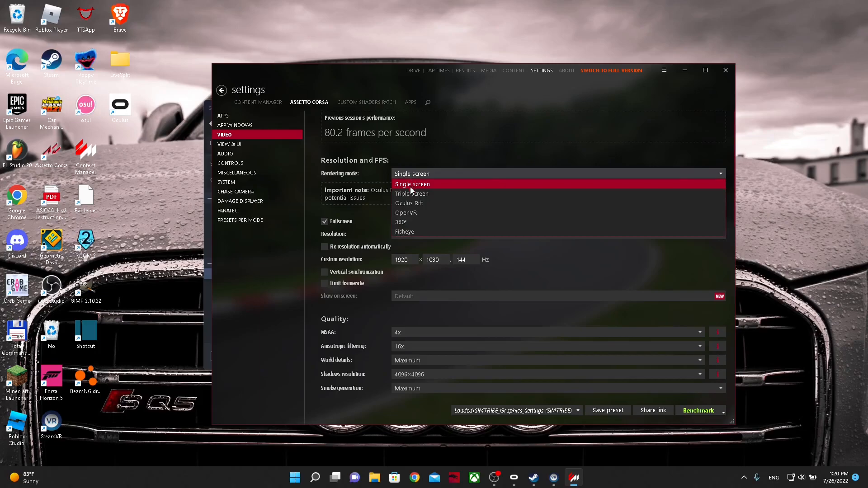
mouse_move(410, 204)
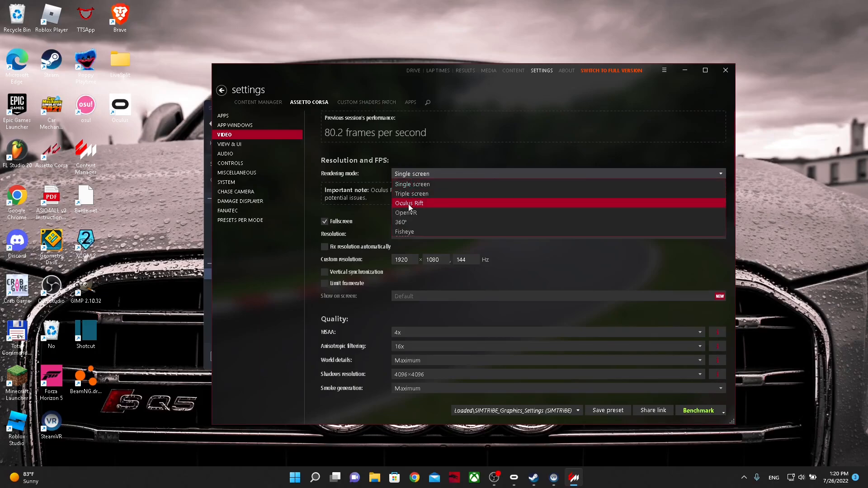
click(409, 203)
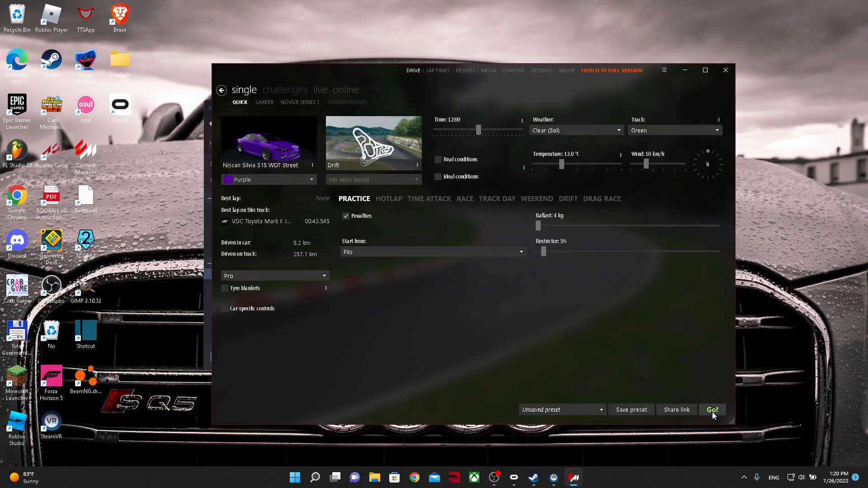
click(712, 410)
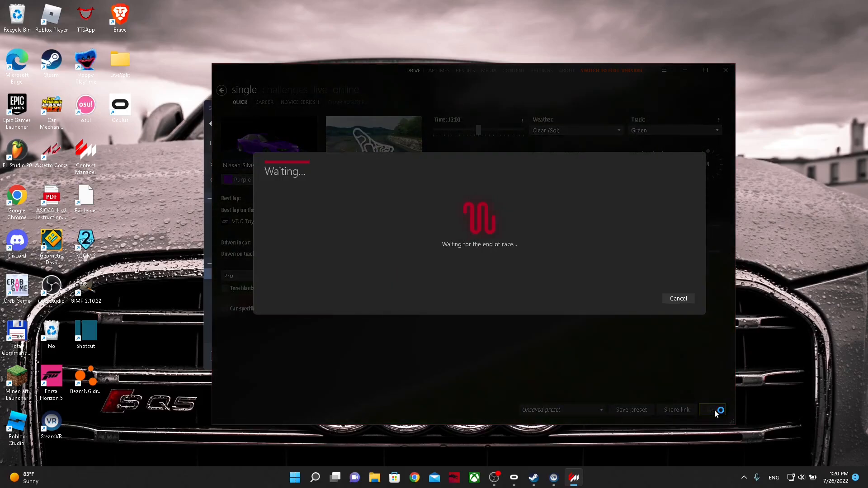